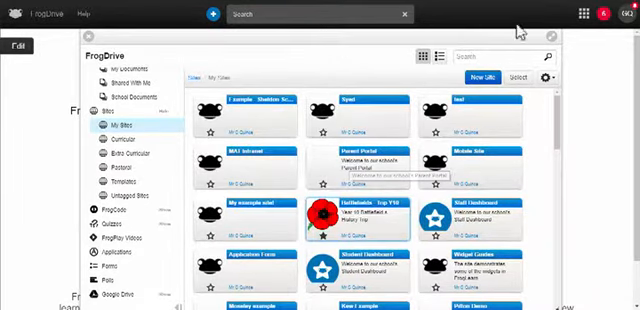
# - Search the Sites view for the % wildcard and view a results tab of matching sites
pyautogui.click(588, 14)
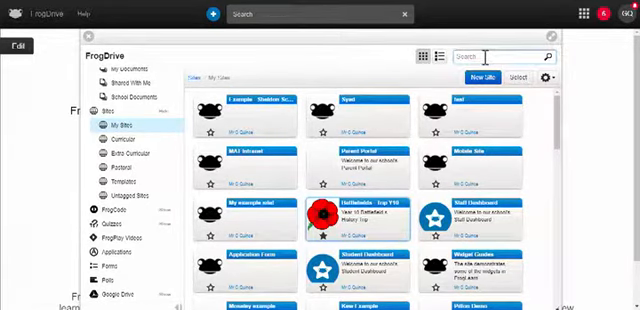
pyautogui.write('%')
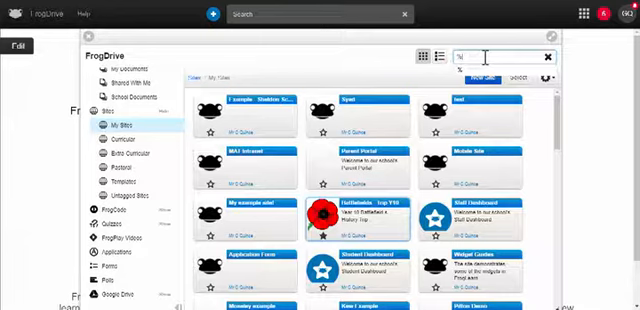
pyautogui.click(228, 76)
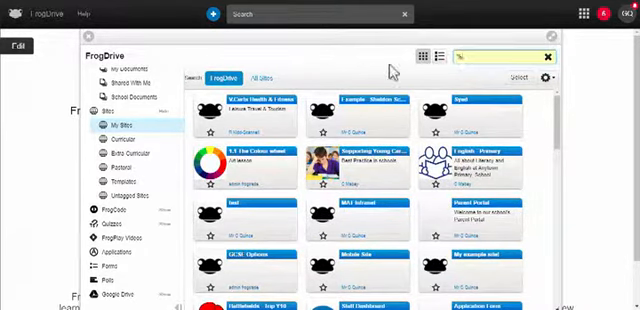
pyautogui.click(260, 72)
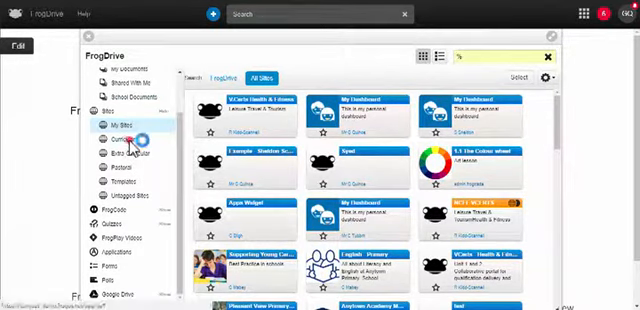
# - Browse curriculum-tagged sites and bring up the cog menu of site actions
pyautogui.click(120, 136)
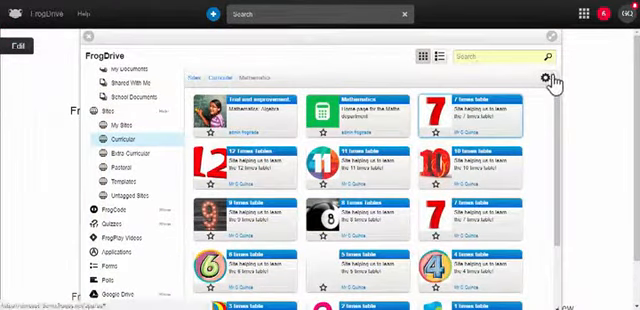
pyautogui.click(540, 78)
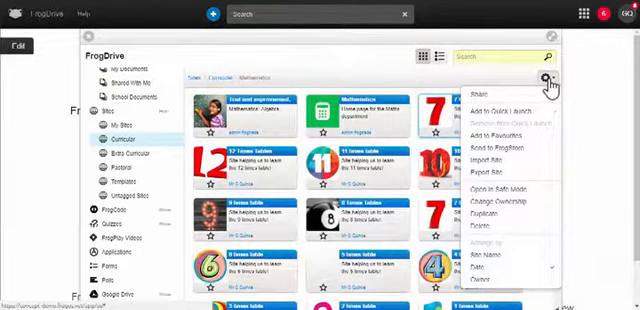